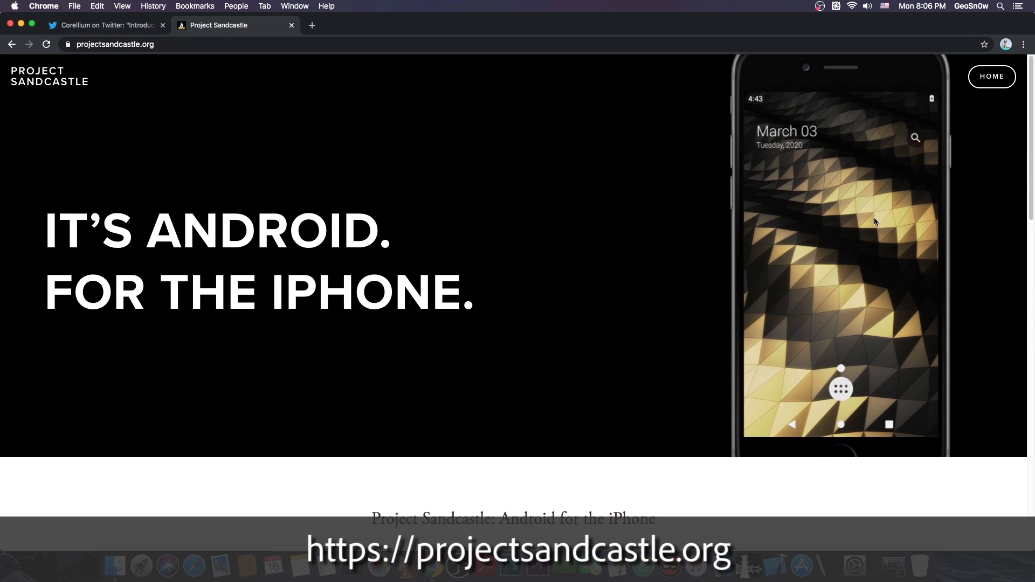
mouse_move(871, 204)
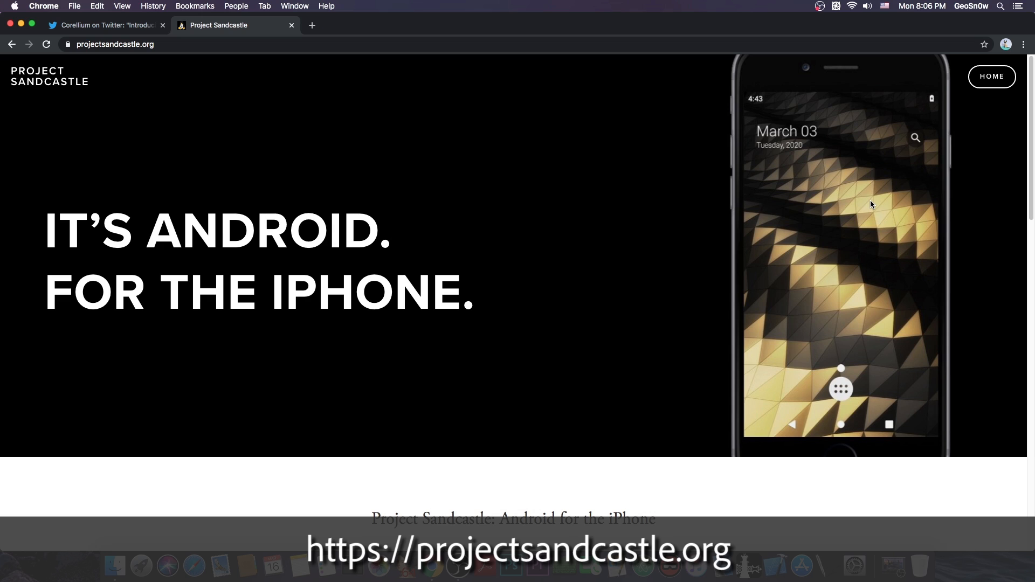
Step: Reach the Project Sandcastle beta page and scroll to the What's Currently Supported device table
scroll(down, 3)
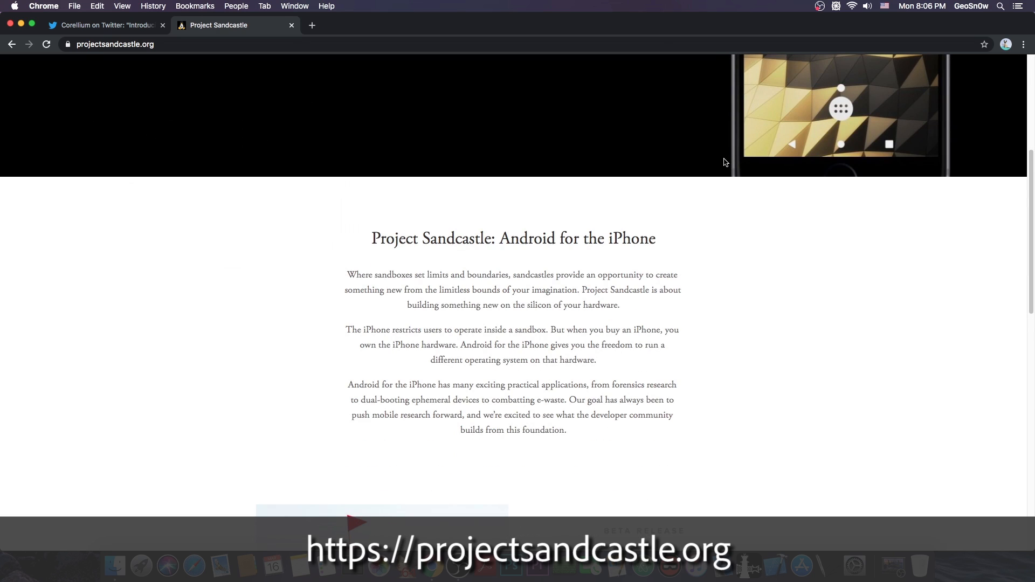
scroll(down, 3)
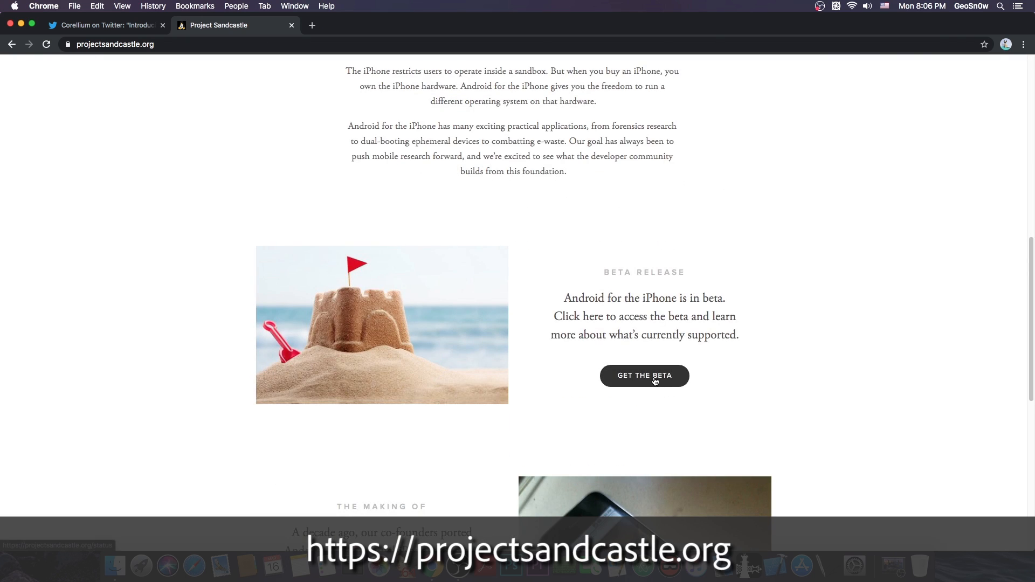
click(644, 375)
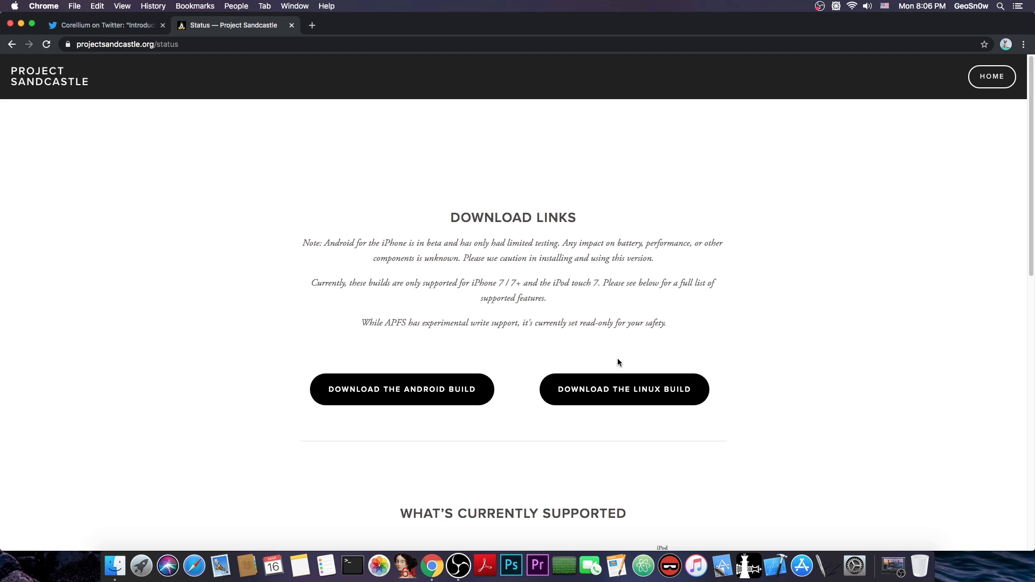
scroll(down, 3)
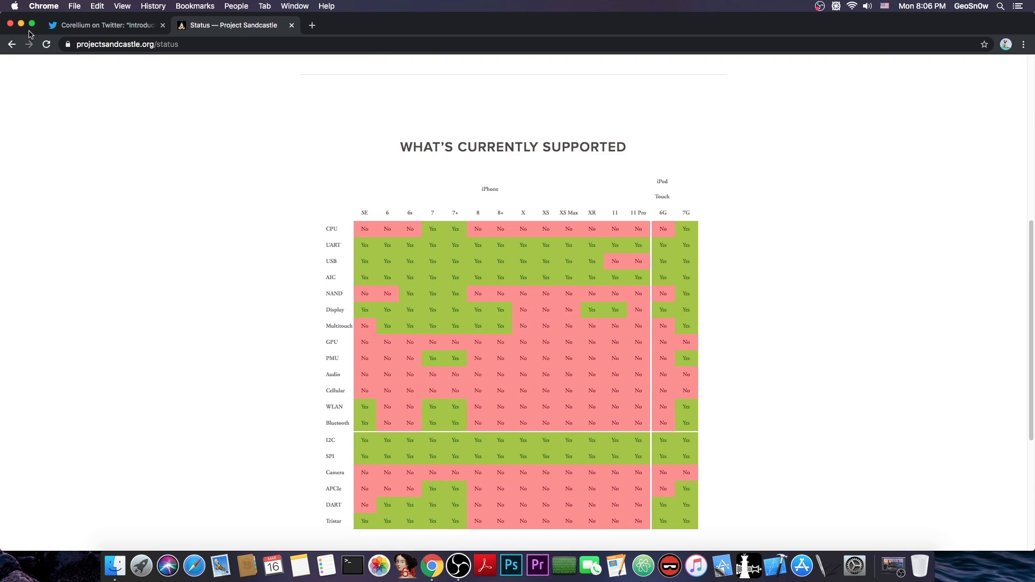
mouse_move(797, 485)
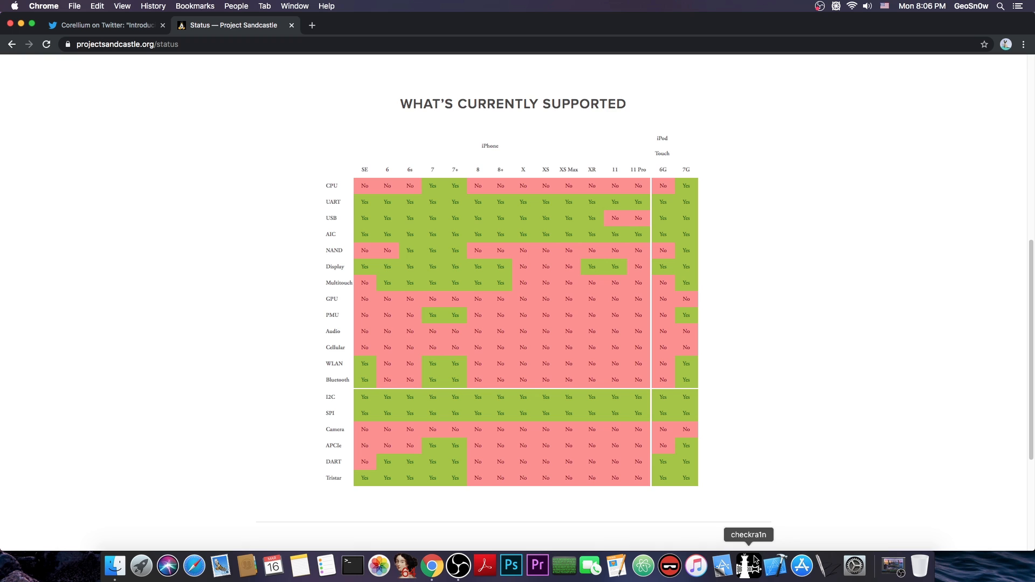
Step: Launch checkra1n from the Dock and start the Android build download to the Desktop
click(750, 566)
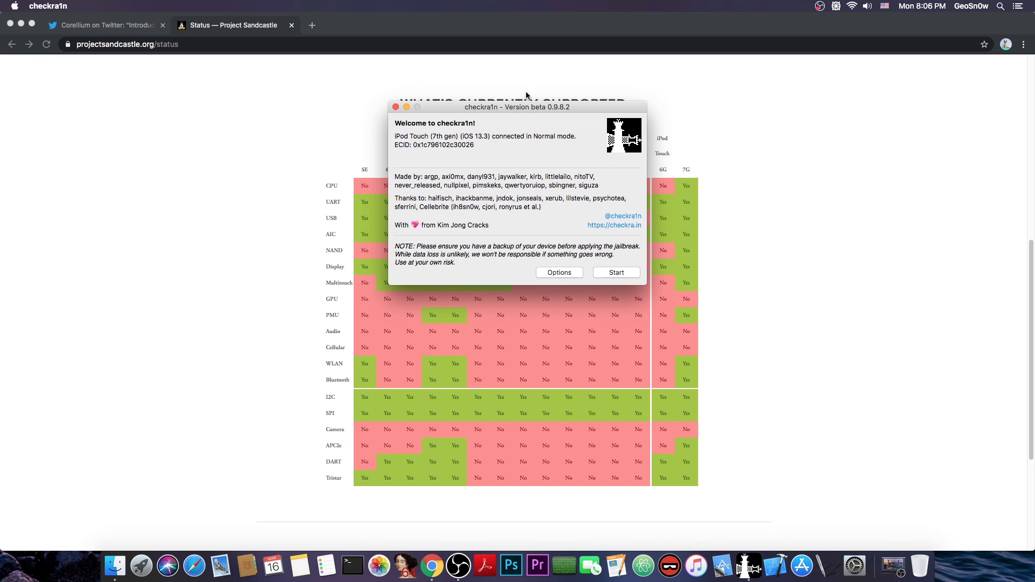
mouse_move(479, 142)
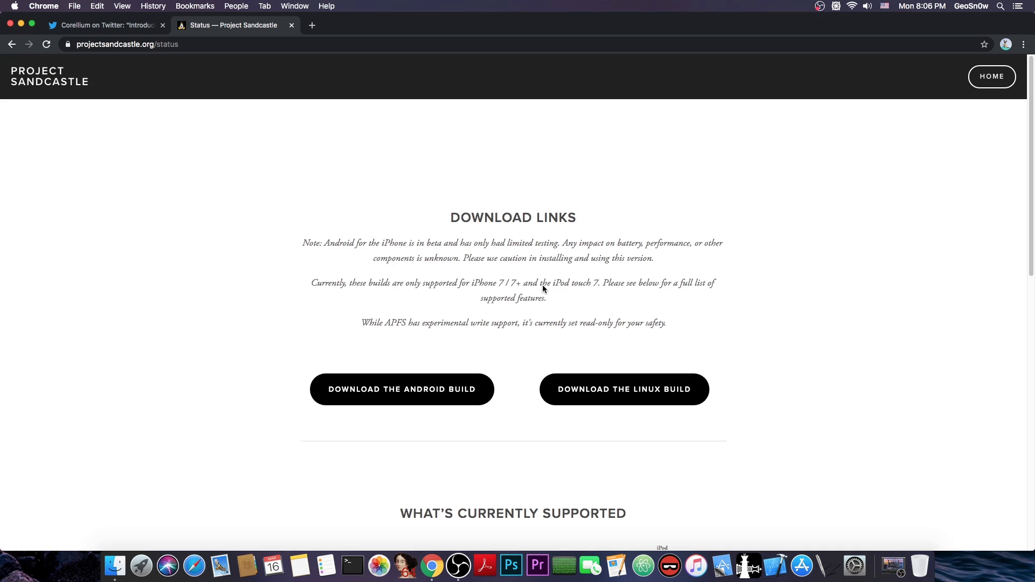
mouse_move(402, 389)
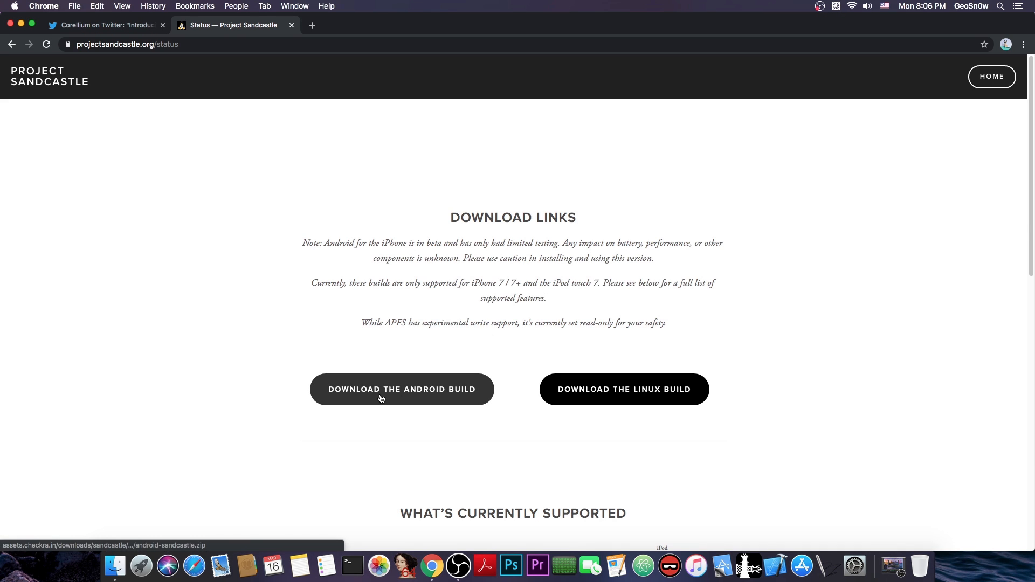
click(401, 389)
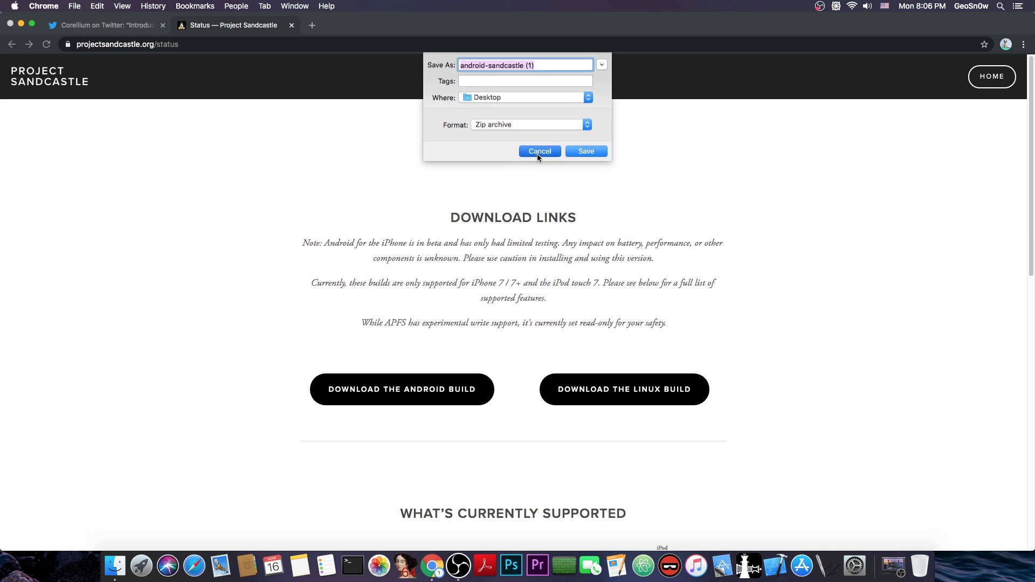
Step: Cancel saving a second copy, inspect the android-sandcastle folder in Finder and close it
click(585, 151)
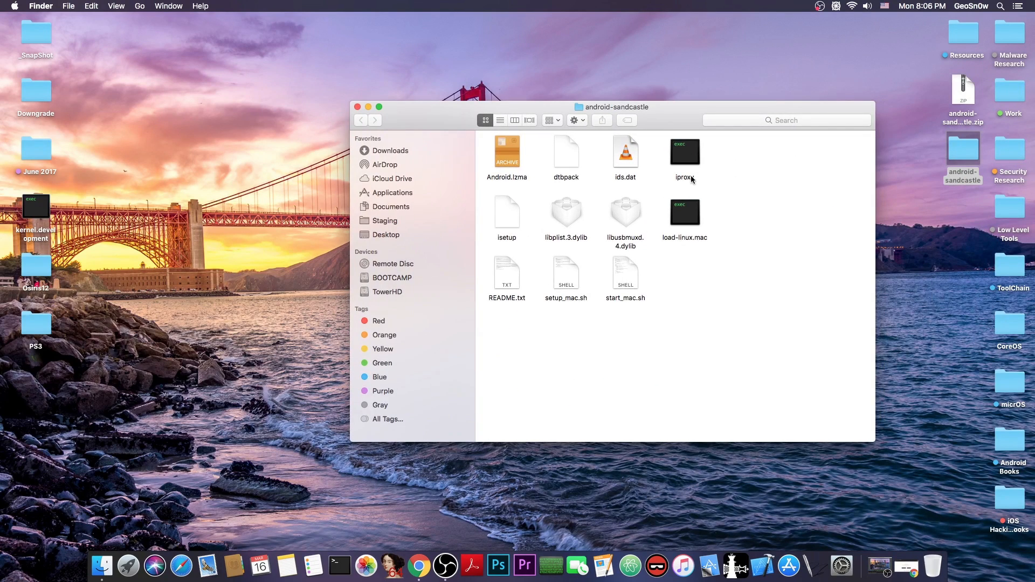
mouse_move(362, 110)
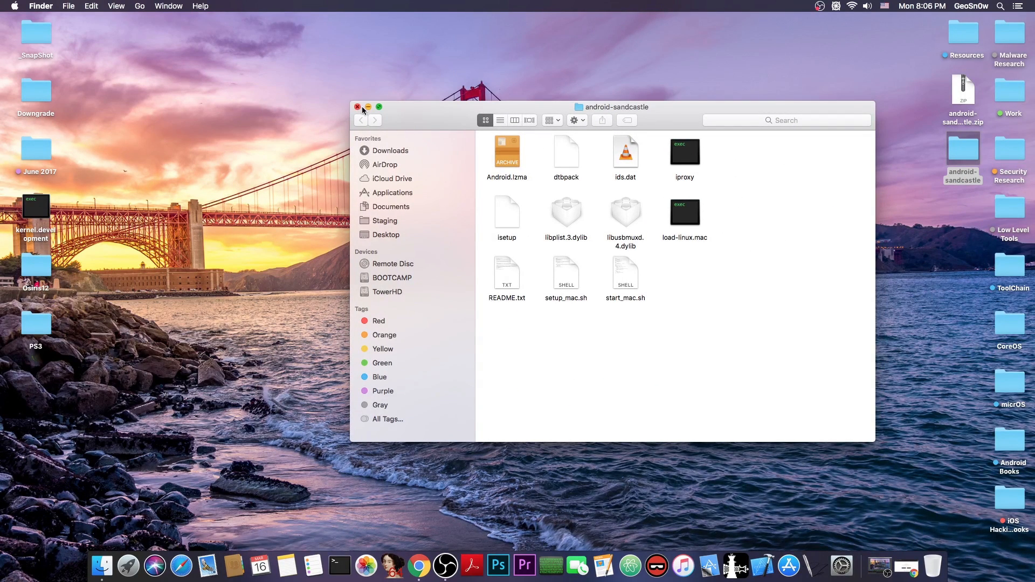
click(358, 106)
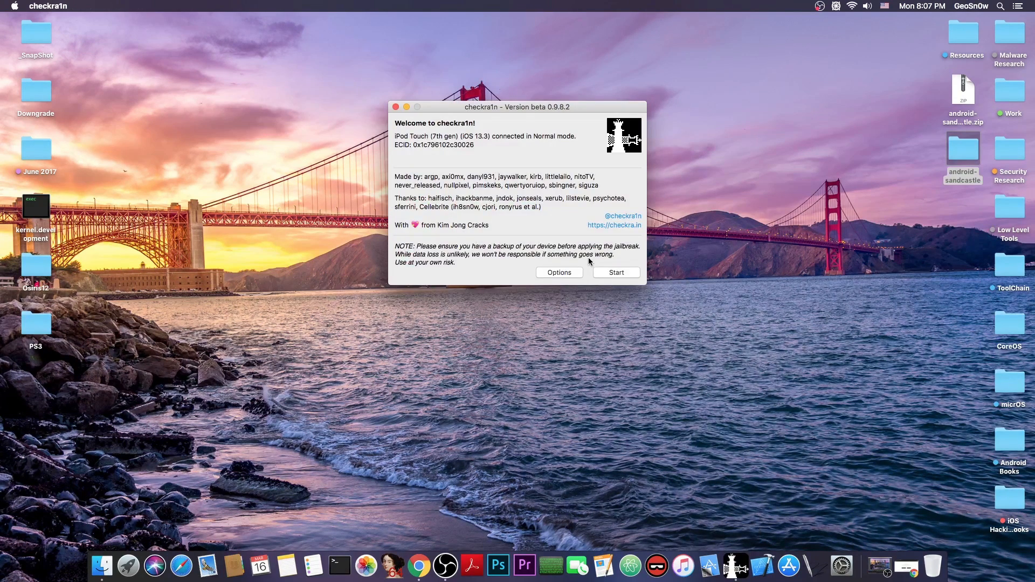
Step: Run the checkra1n jailbreak on the iPod Touch through recovery and DFU mode until All Done
click(616, 273)
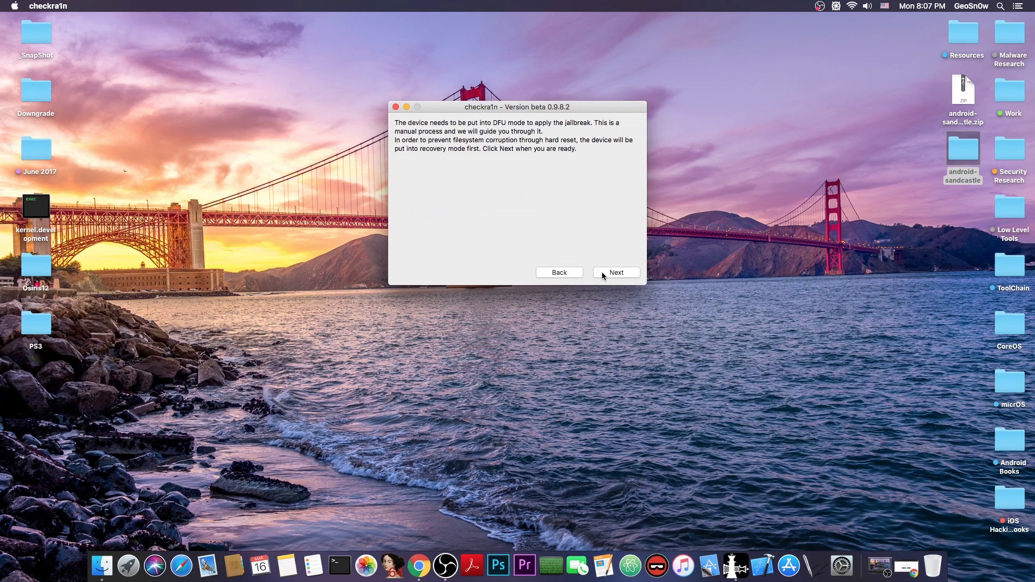
click(616, 272)
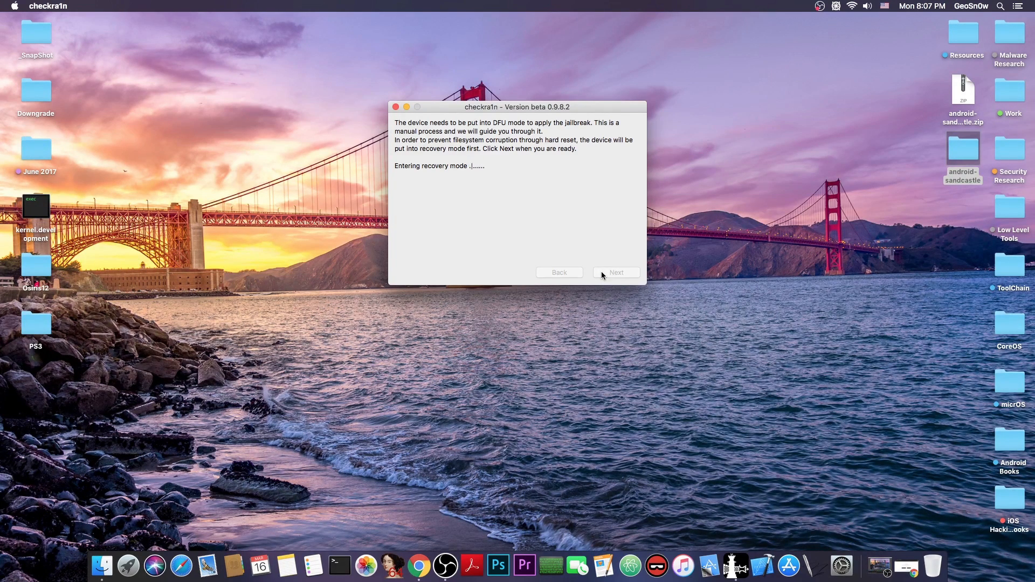
click(614, 272)
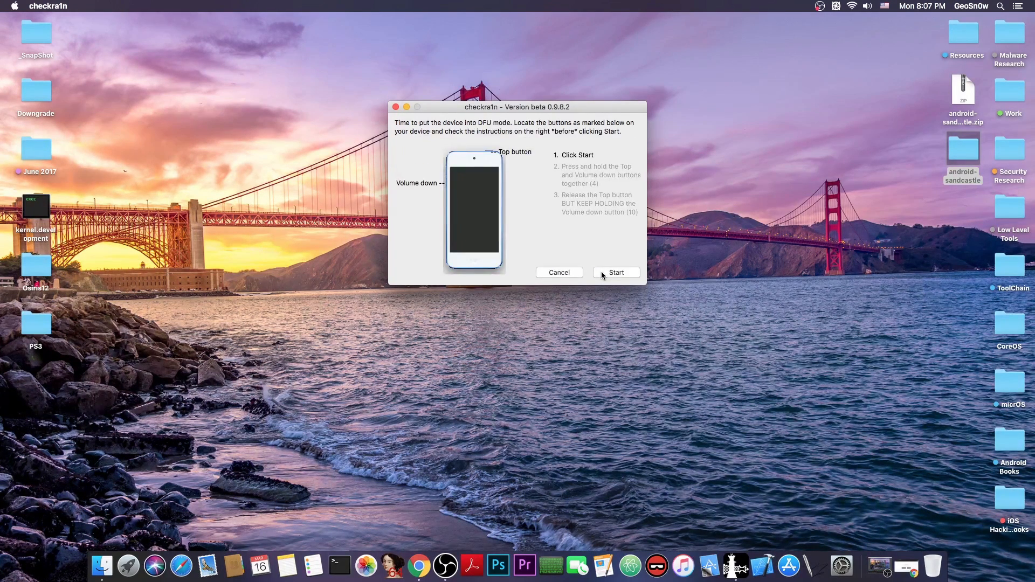
click(616, 272)
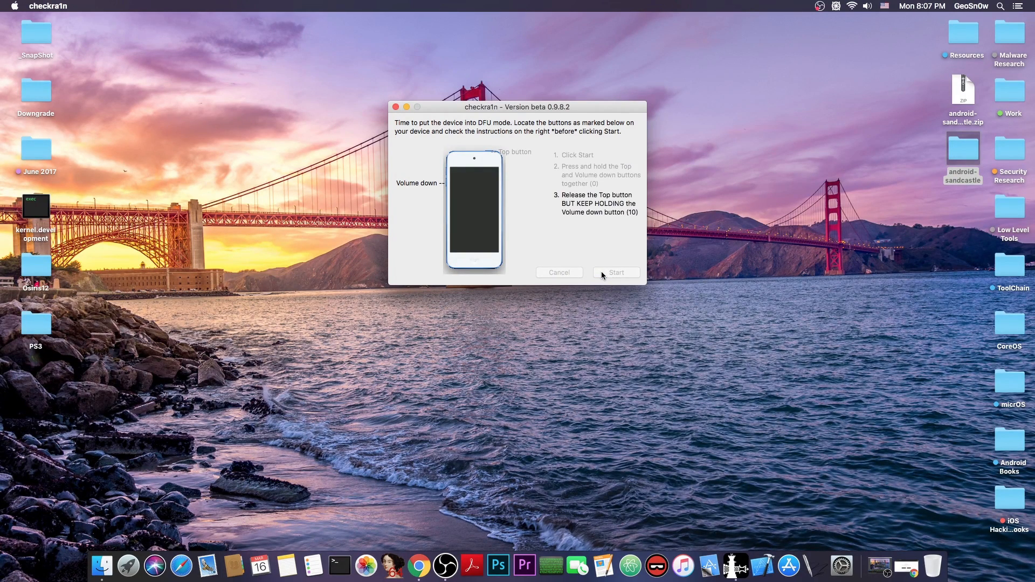
click(615, 272)
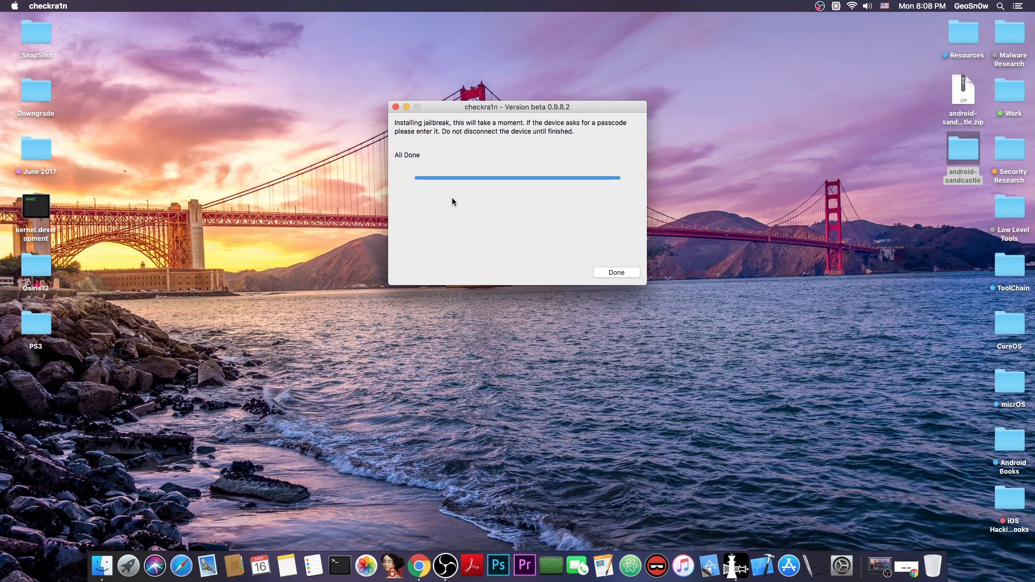
mouse_move(561, 271)
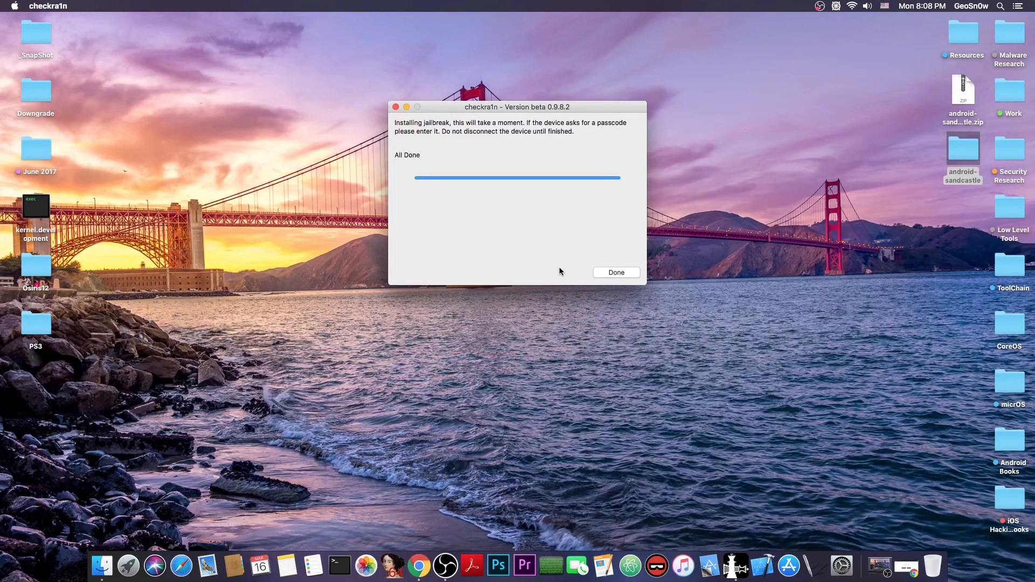
mouse_move(615, 273)
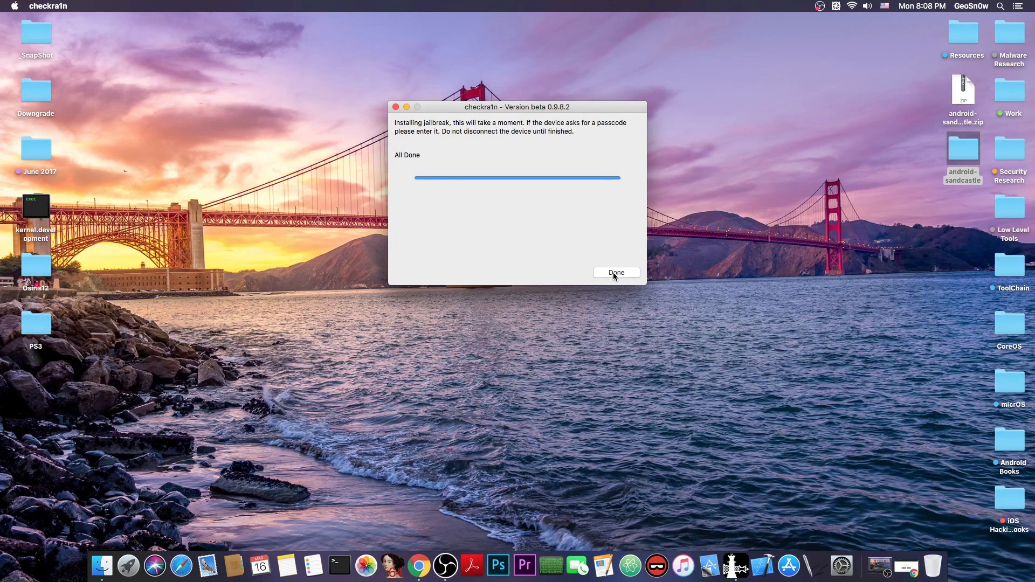
click(615, 273)
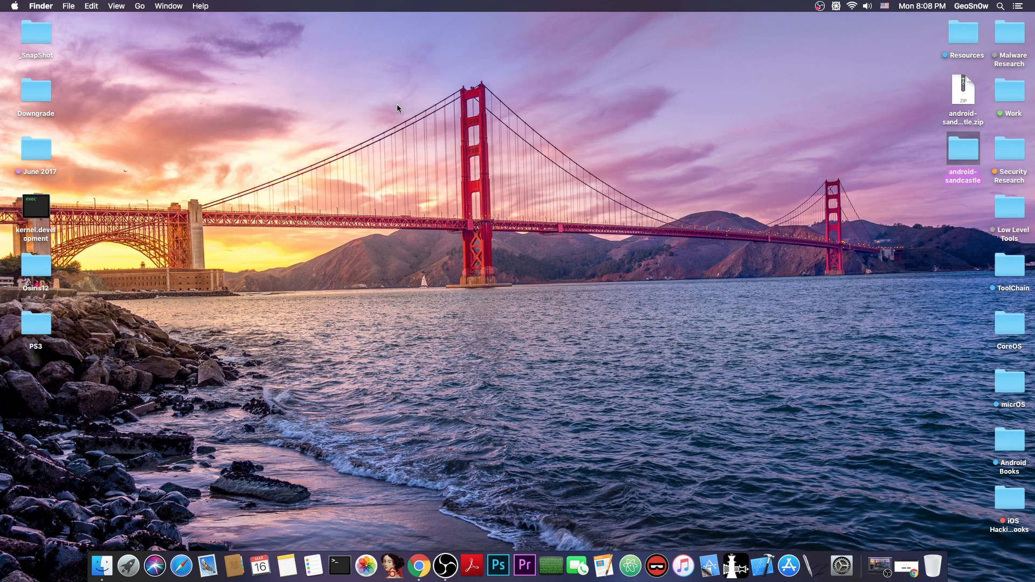
Step: Reopen the android-sandcastle folder on the Desktop and bring up a new Terminal window
double_click(963, 149)
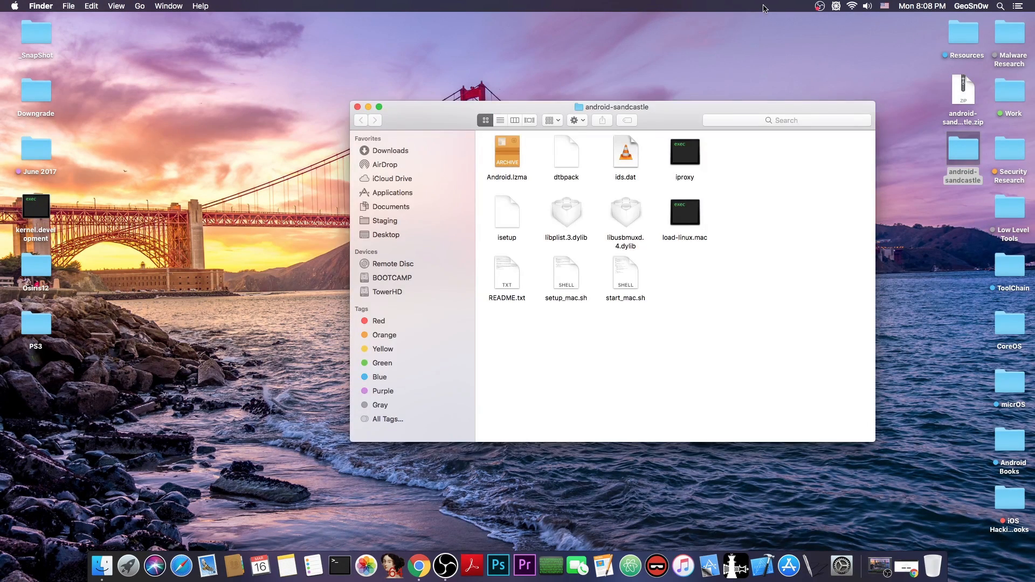
click(567, 271)
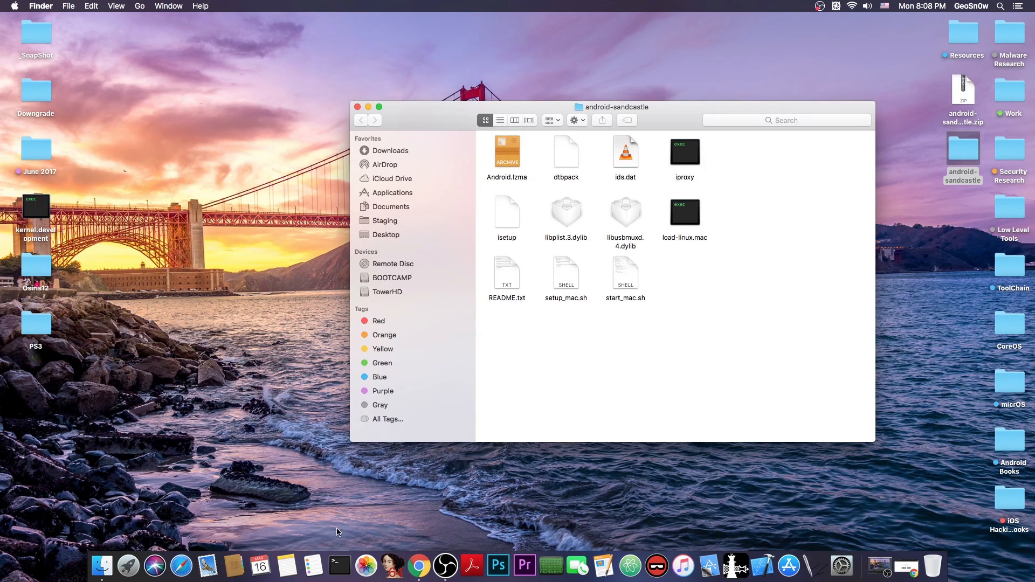
click(340, 566)
text(cd)
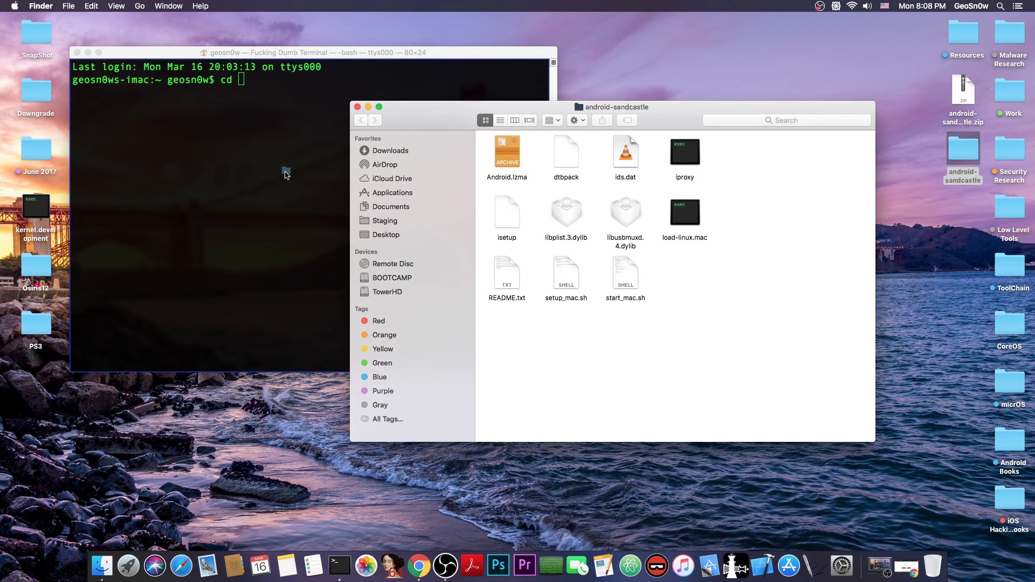
Step: Read the README.txt Mac section in TextEdit and close it while setup_mac.sh completes
double_click(507, 274)
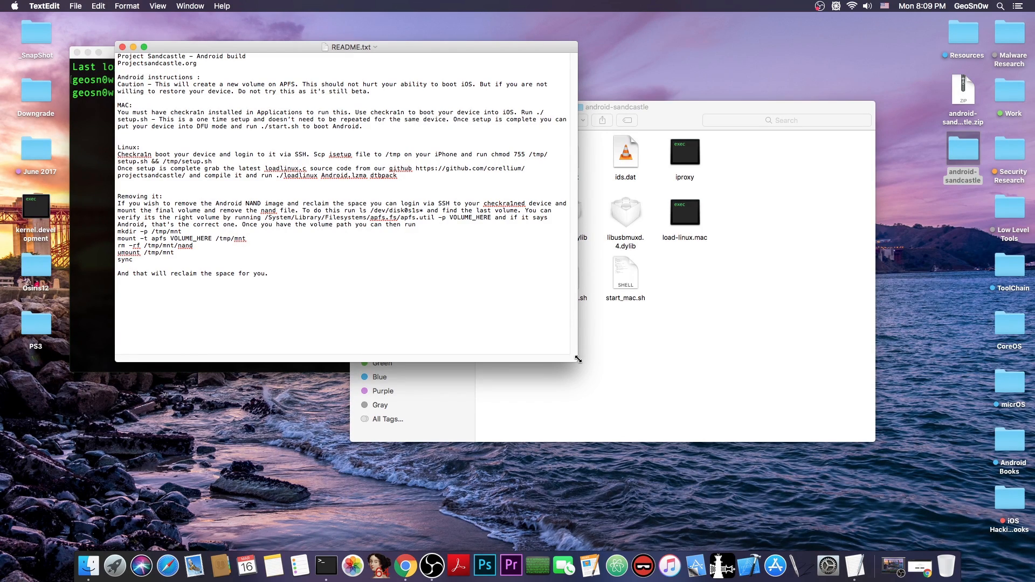
mouse_move(122, 46)
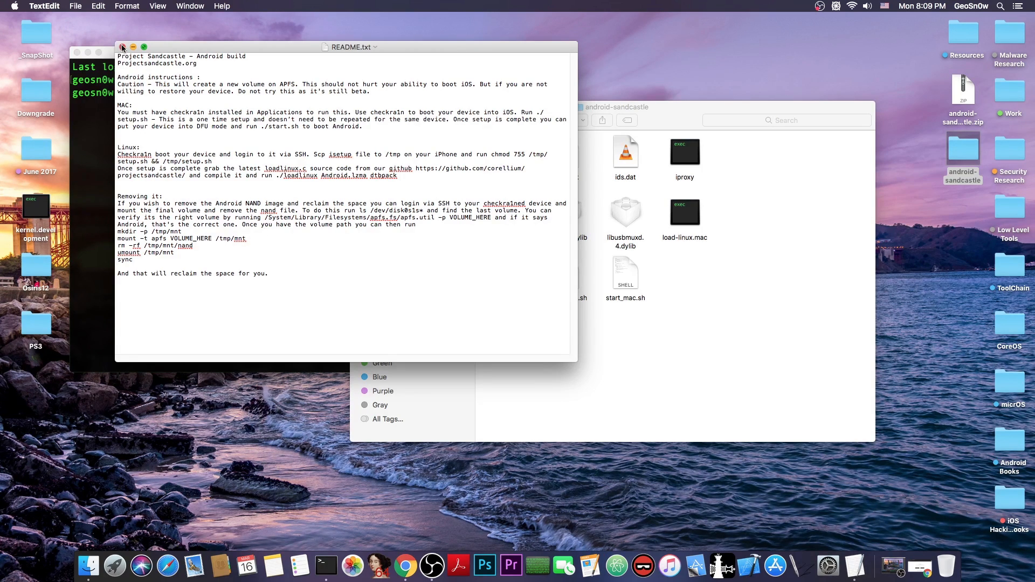
click(121, 46)
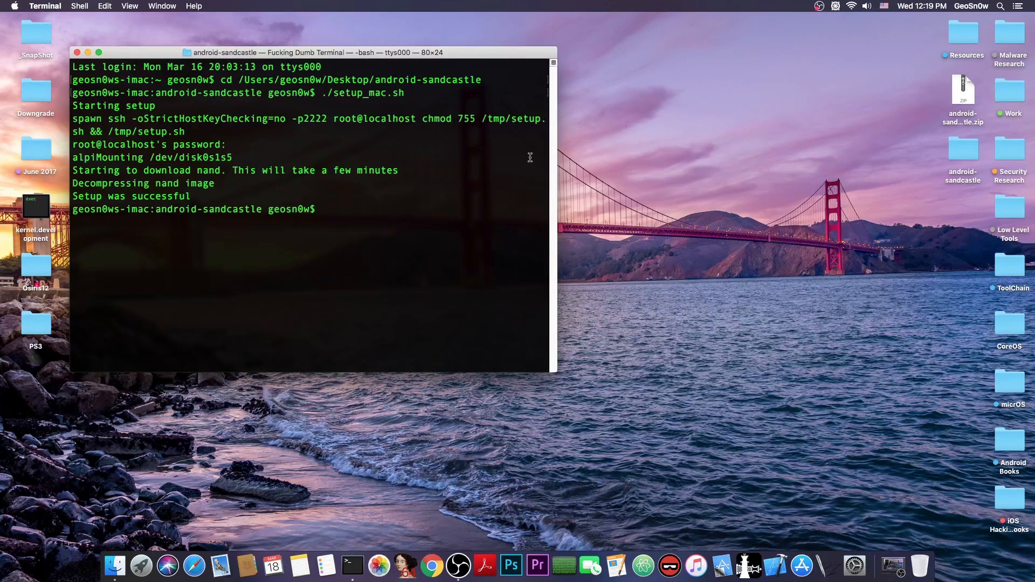
mouse_move(205, 187)
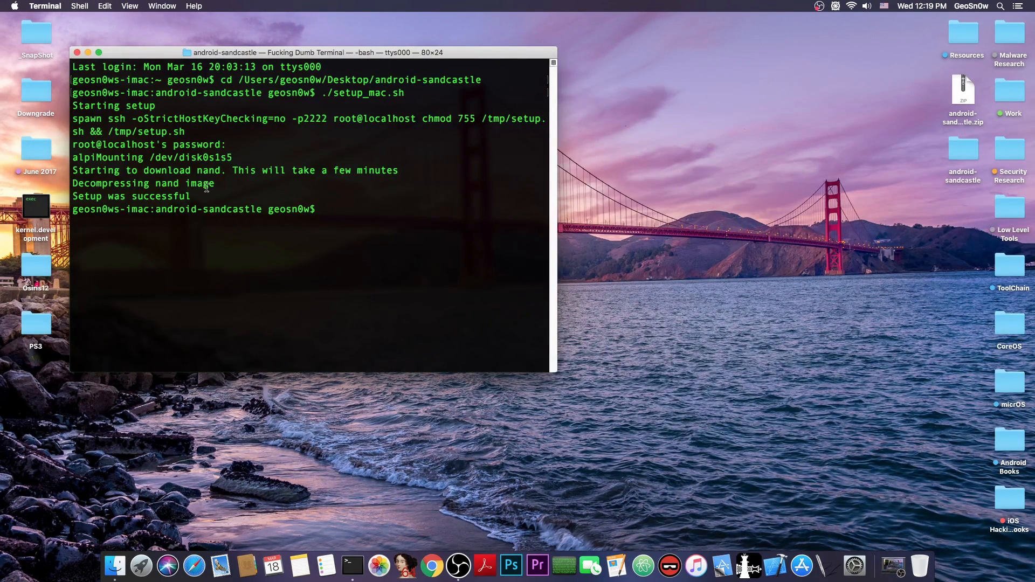
mouse_move(111, 94)
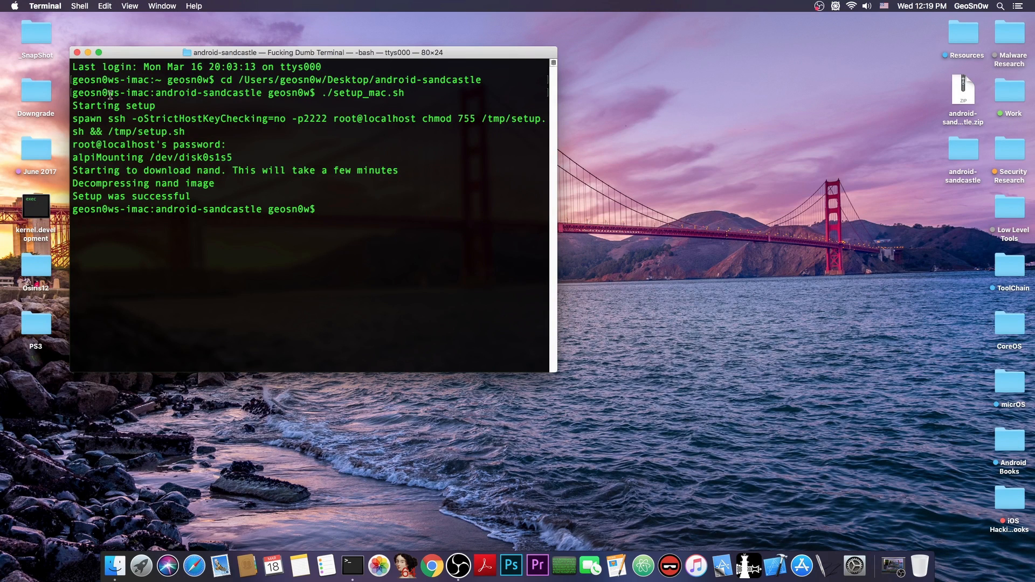
Step: Run ./start_mac.sh in Terminal so Android boots on the device and reports Success
click(964, 148)
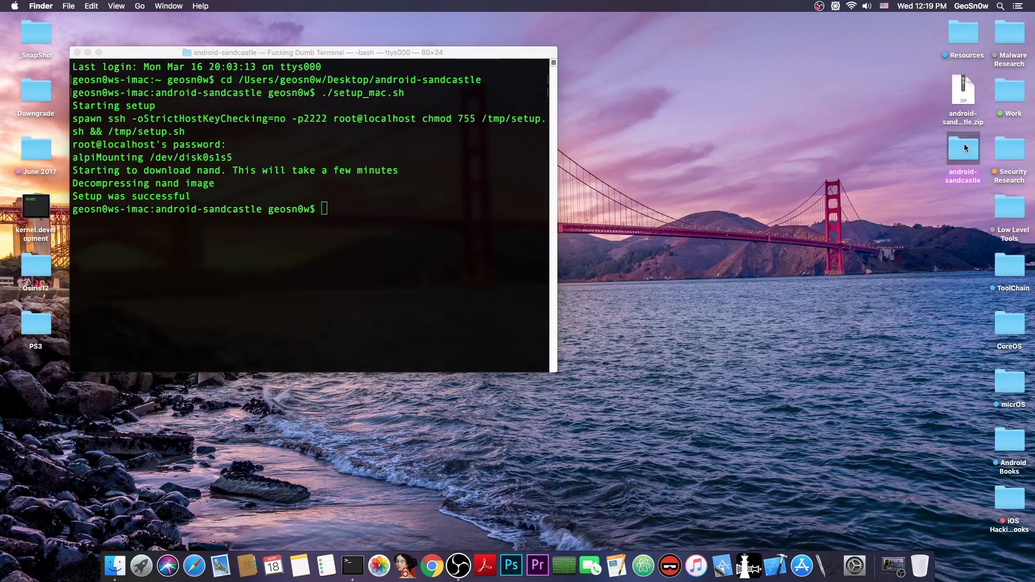
double_click(963, 148)
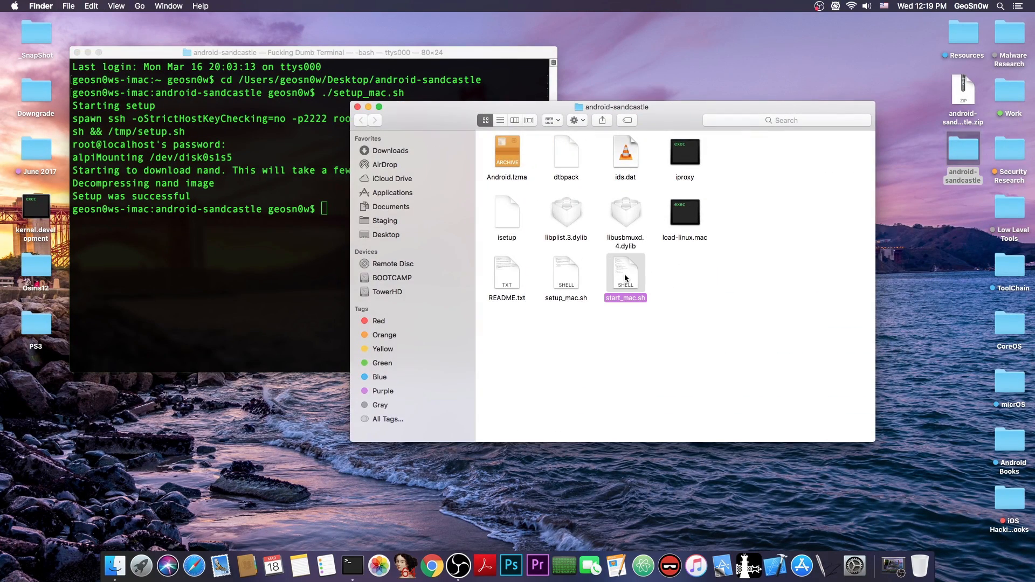
mouse_move(277, 266)
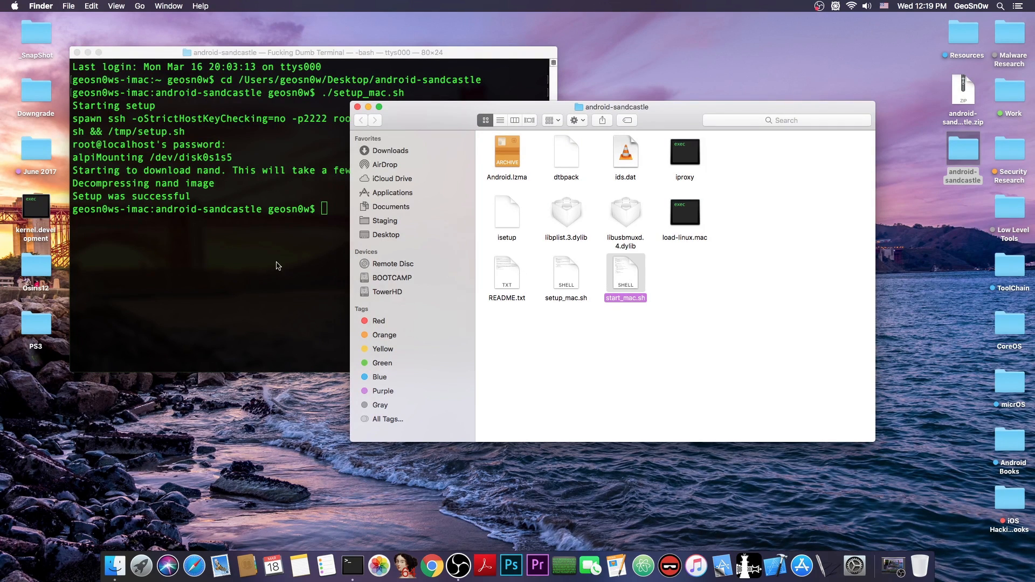
click(264, 257)
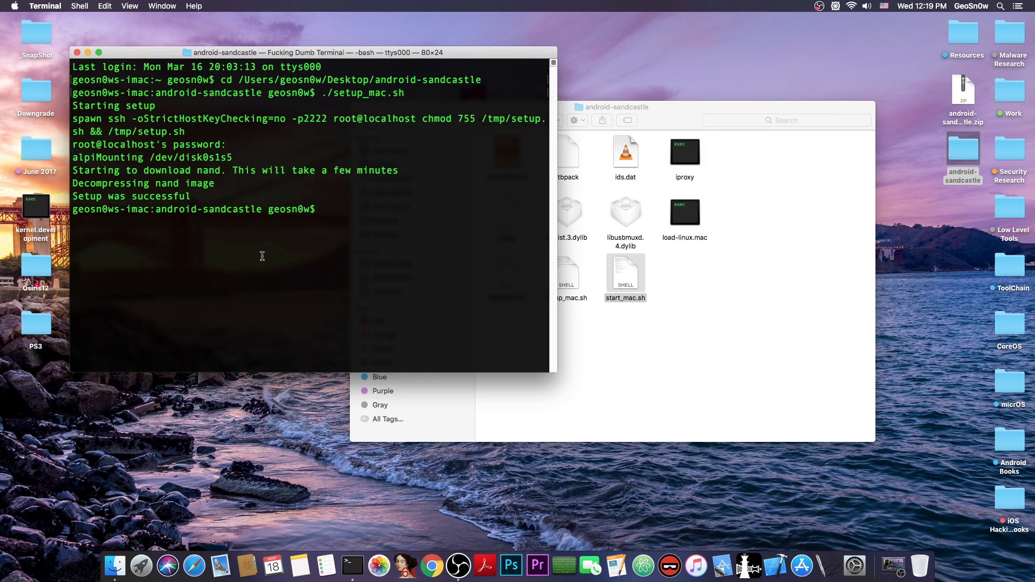
text(./st)
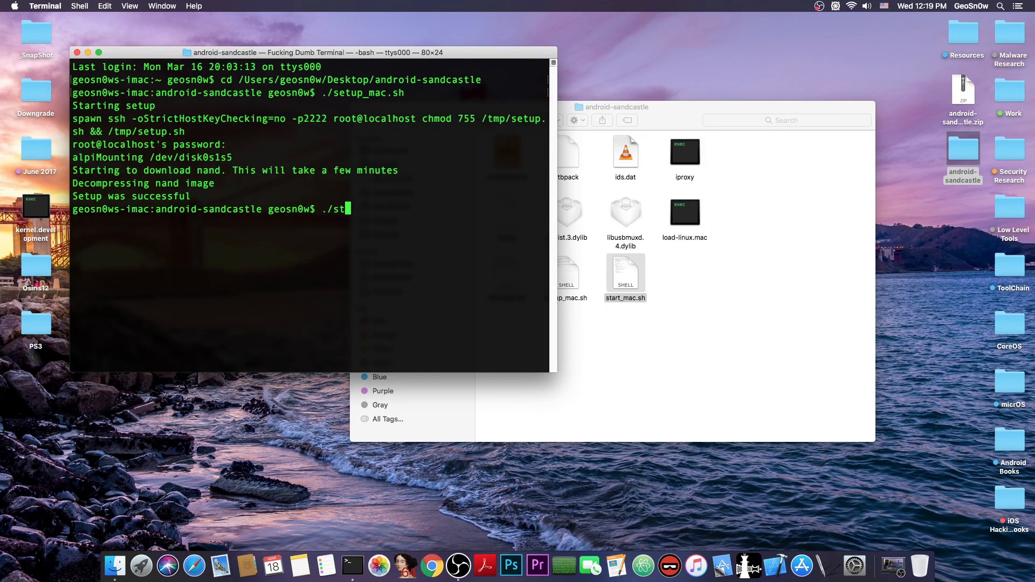
key(Return)
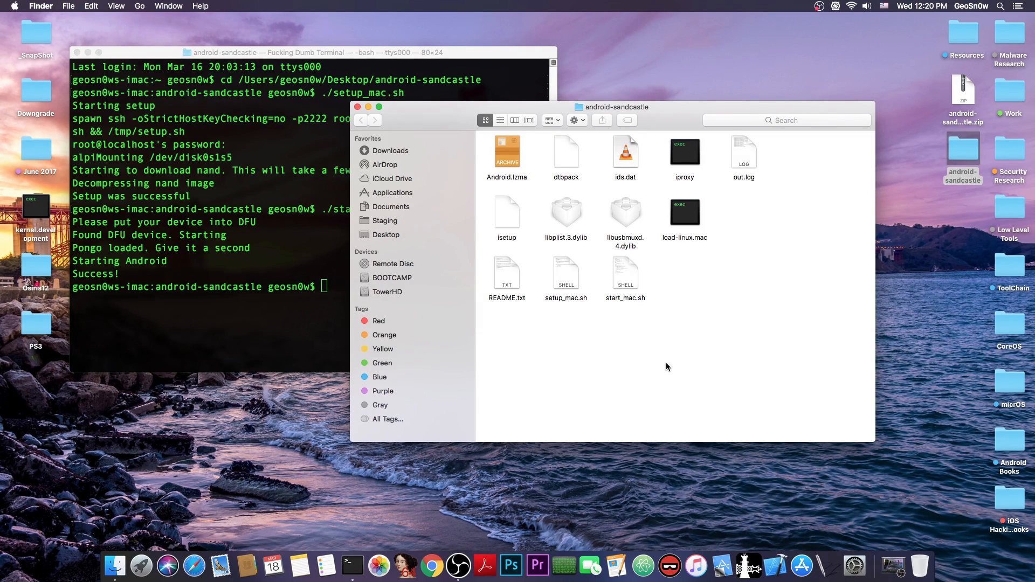
mouse_move(653, 348)
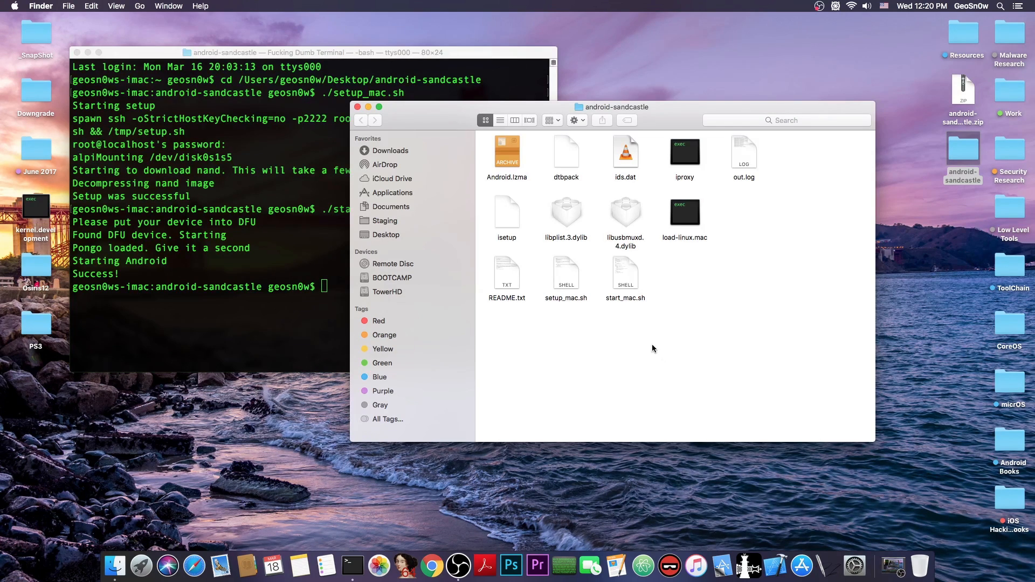
Step: Select setup_mac.sh and start_mac.sh in Finder, then bring Terminal's Success output forward
click(626, 271)
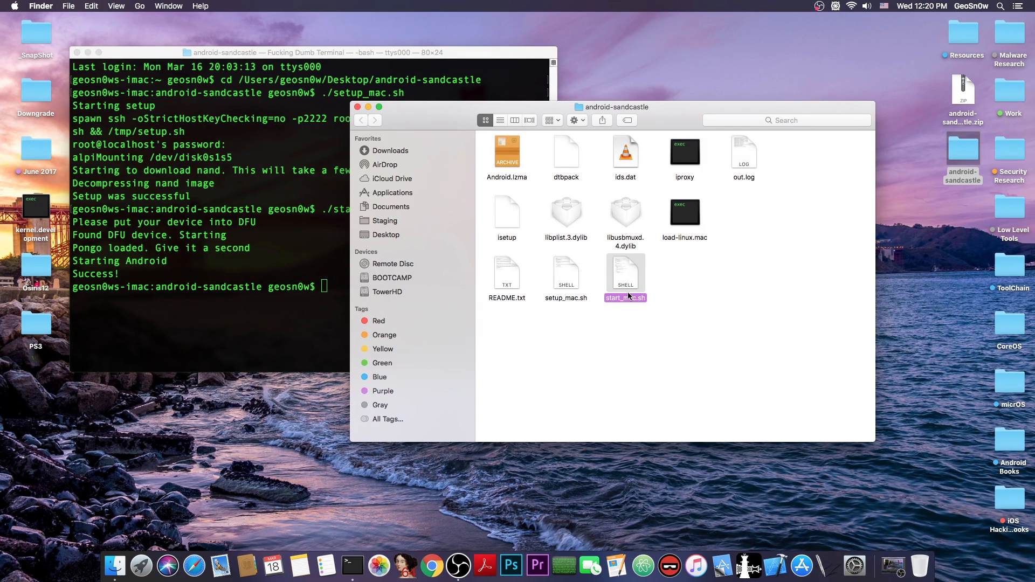
click(566, 277)
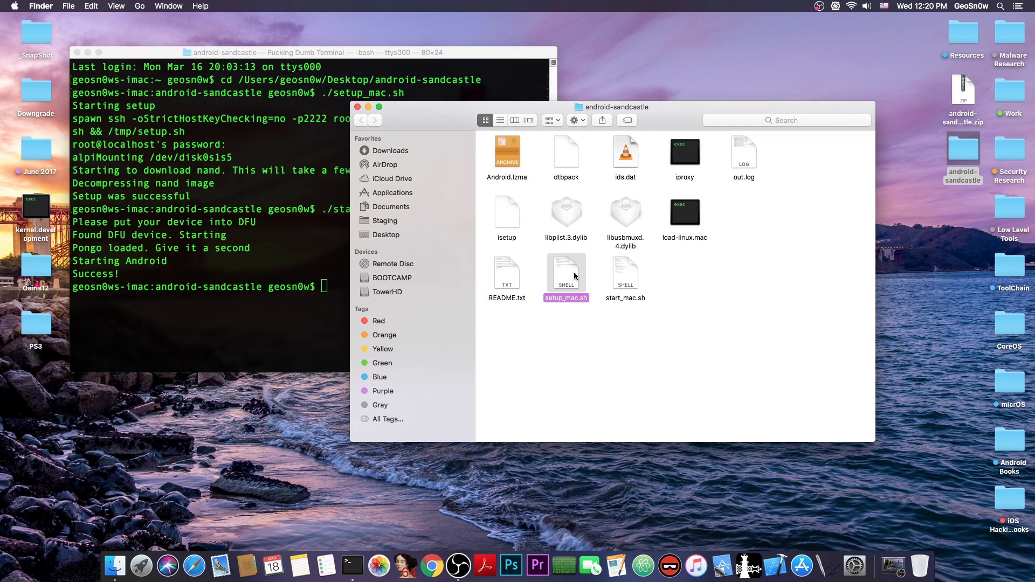
click(624, 271)
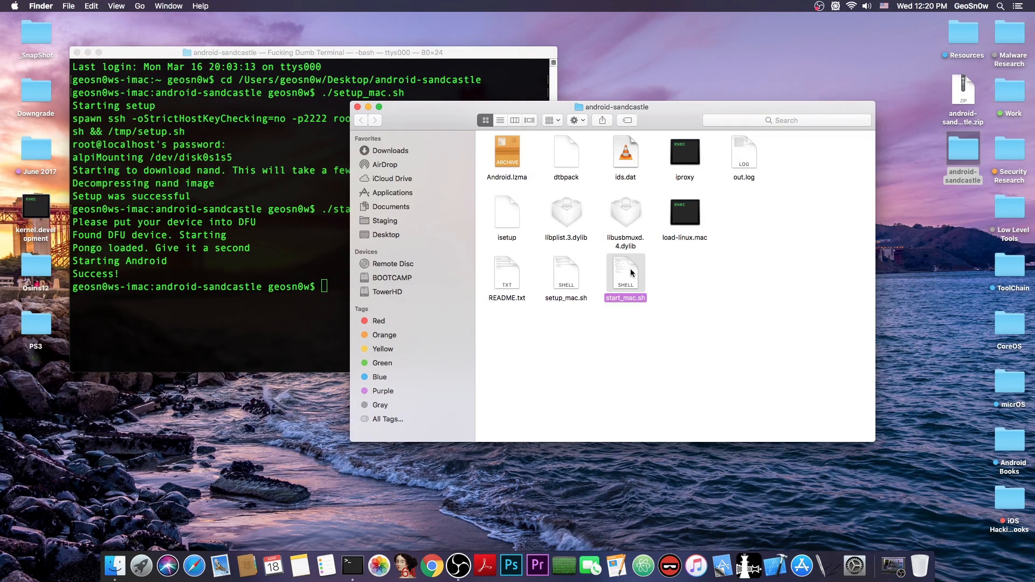
click(198, 165)
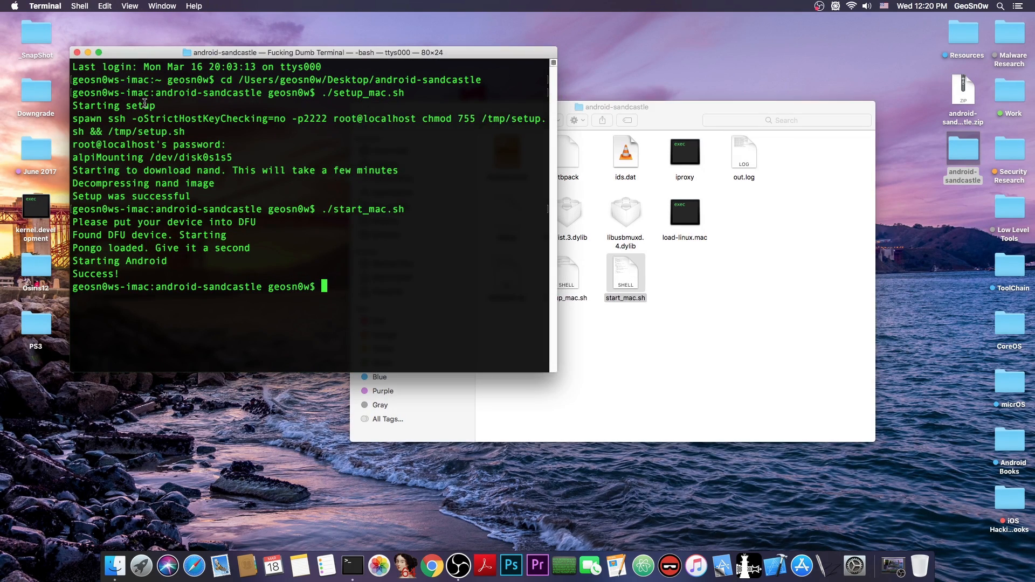